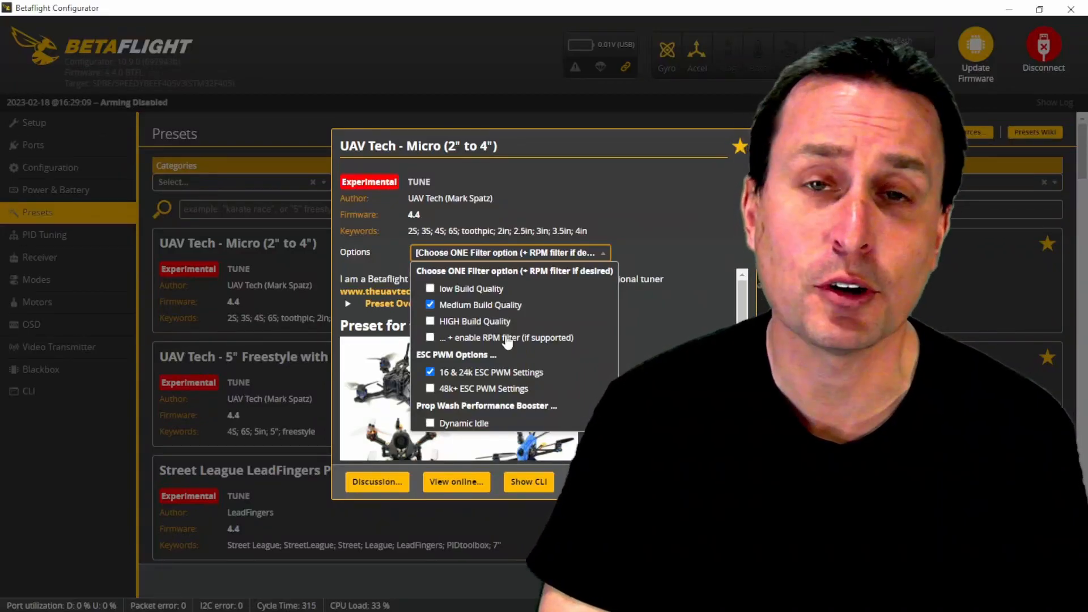
Step: Tick the '+ enable RPM filter (if supported)' option for the UAV Tech Micro preset
click(430, 338)
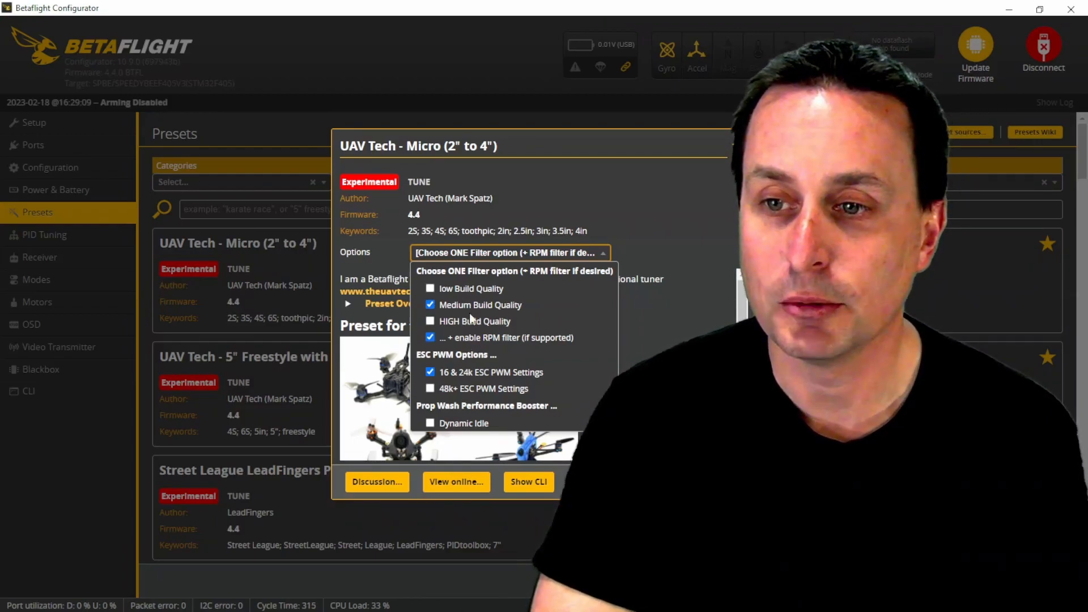
mouse_move(455, 278)
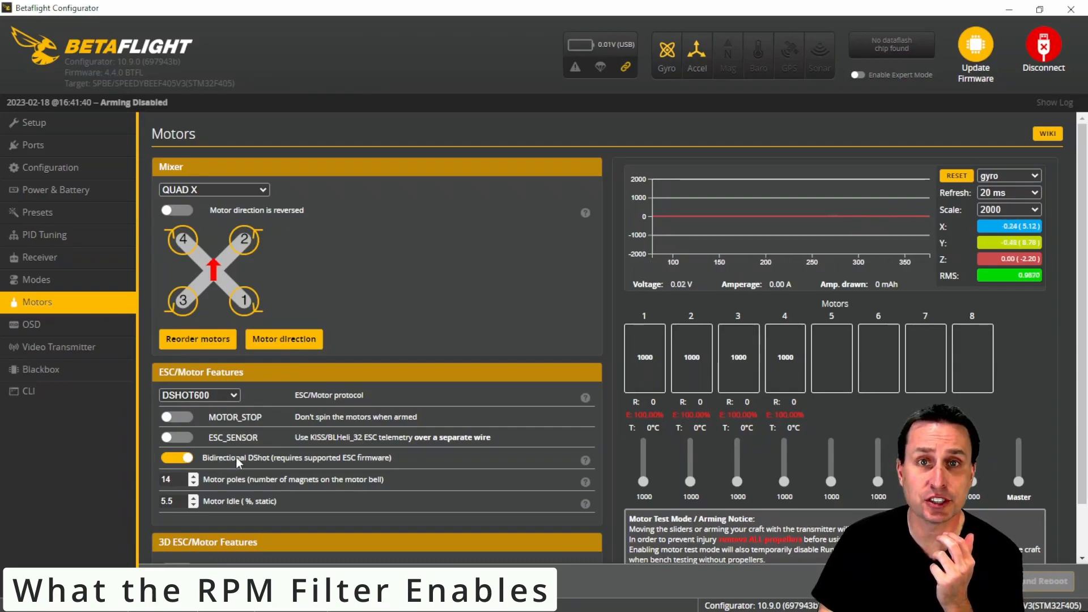
Step: Switch to the Motors settings where Bidirectional DShot is shown switched on
click(44, 234)
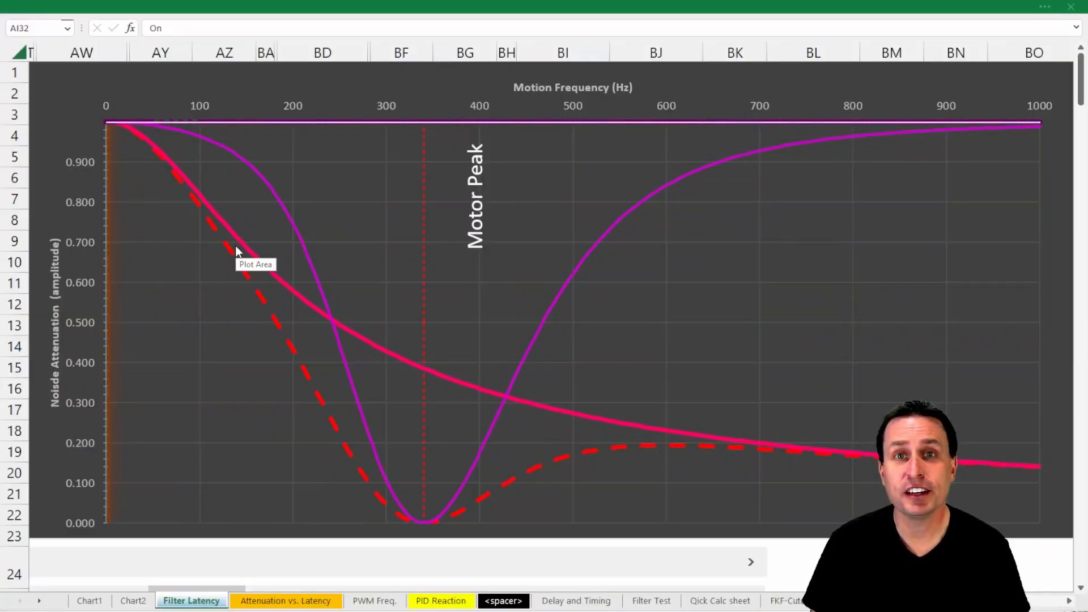
mouse_move(223, 248)
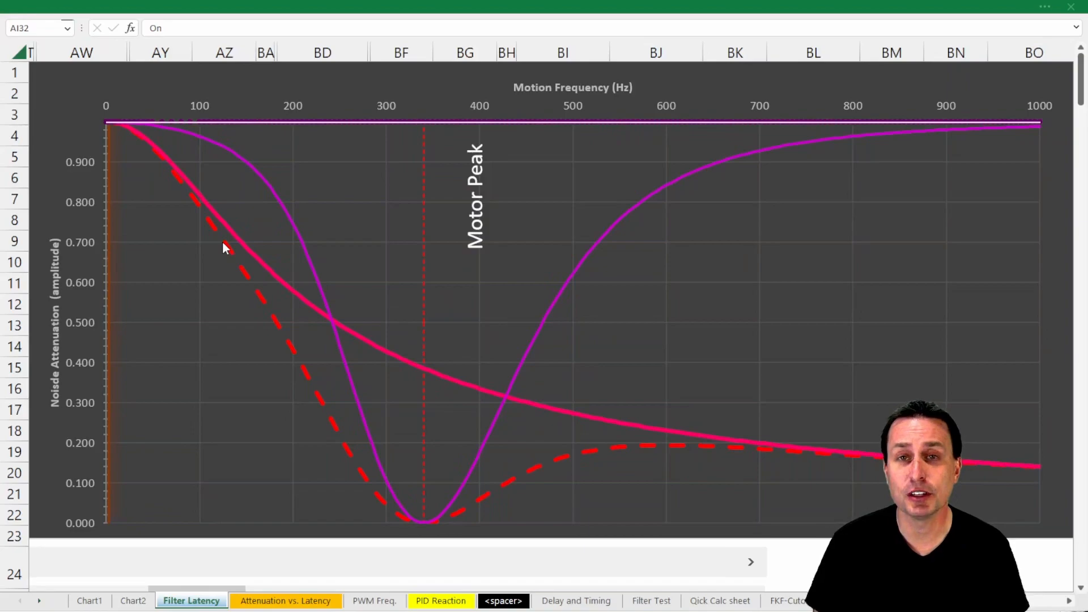
mouse_move(212, 216)
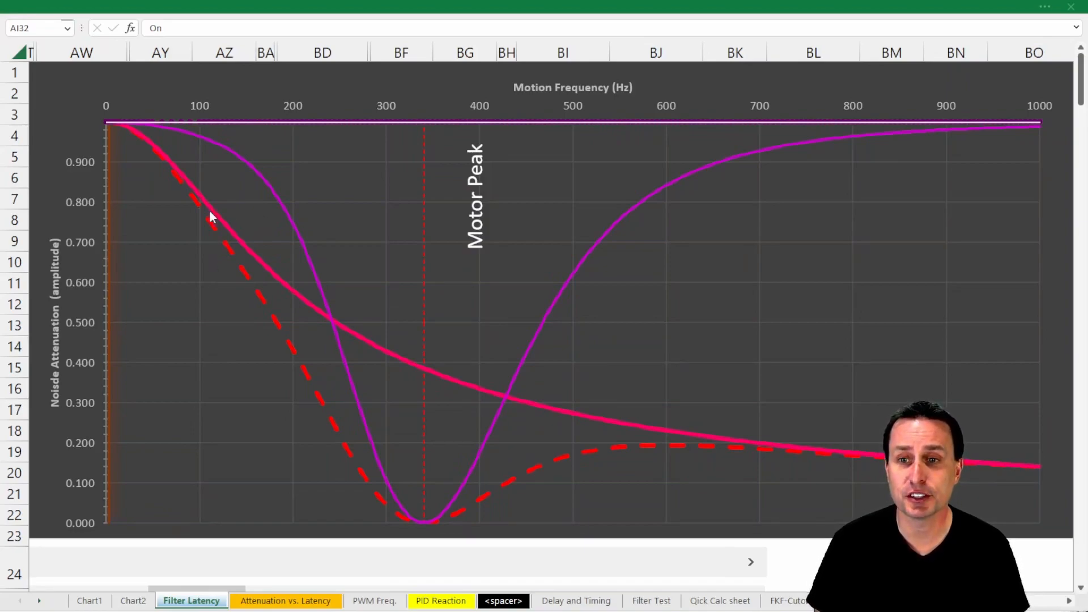
mouse_move(103, 167)
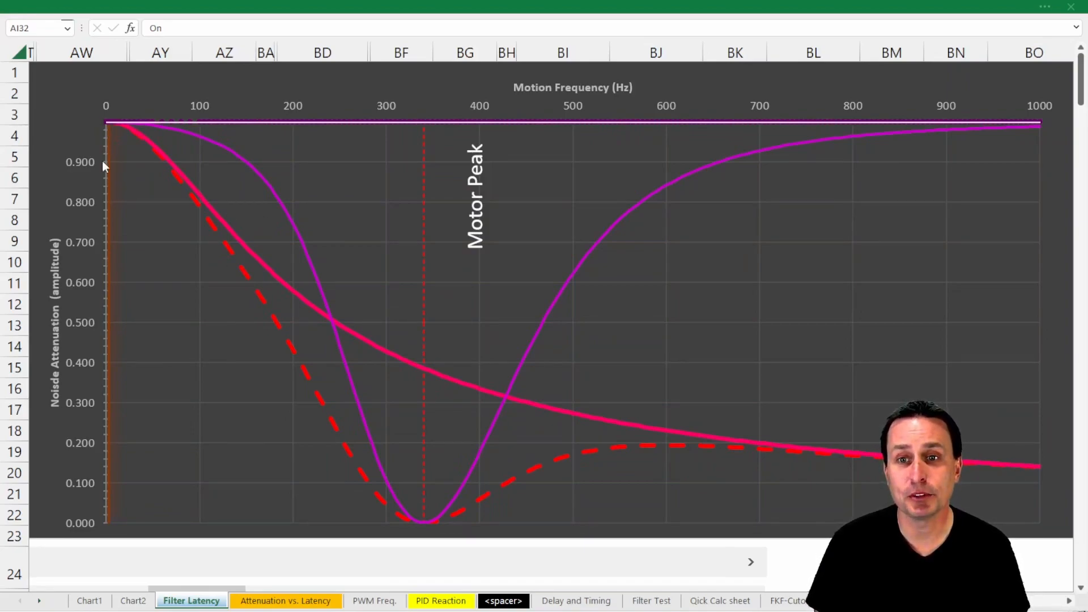
mouse_move(95, 133)
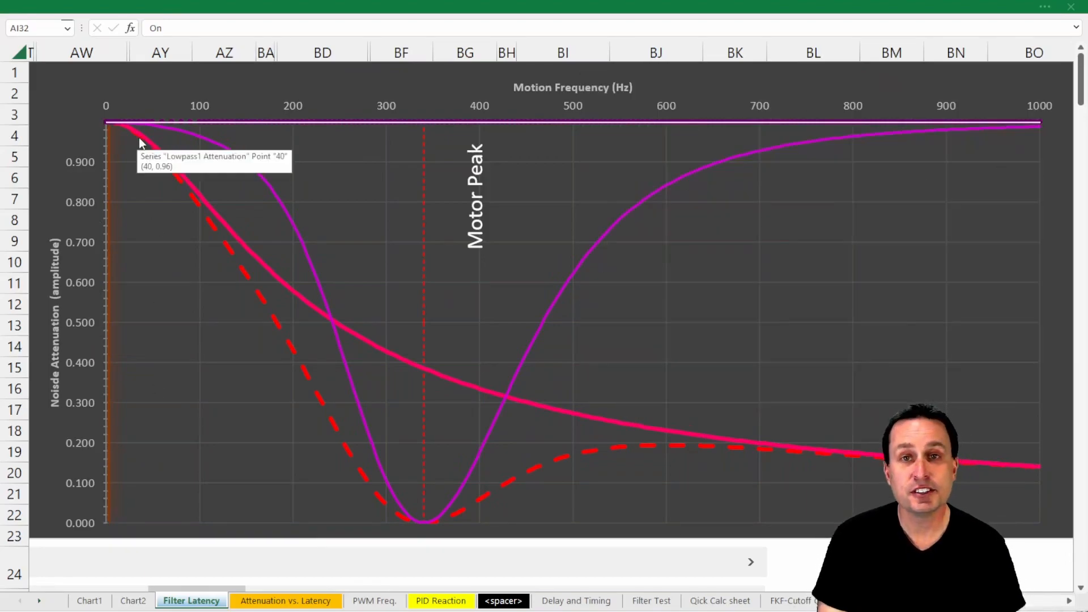
mouse_move(284, 286)
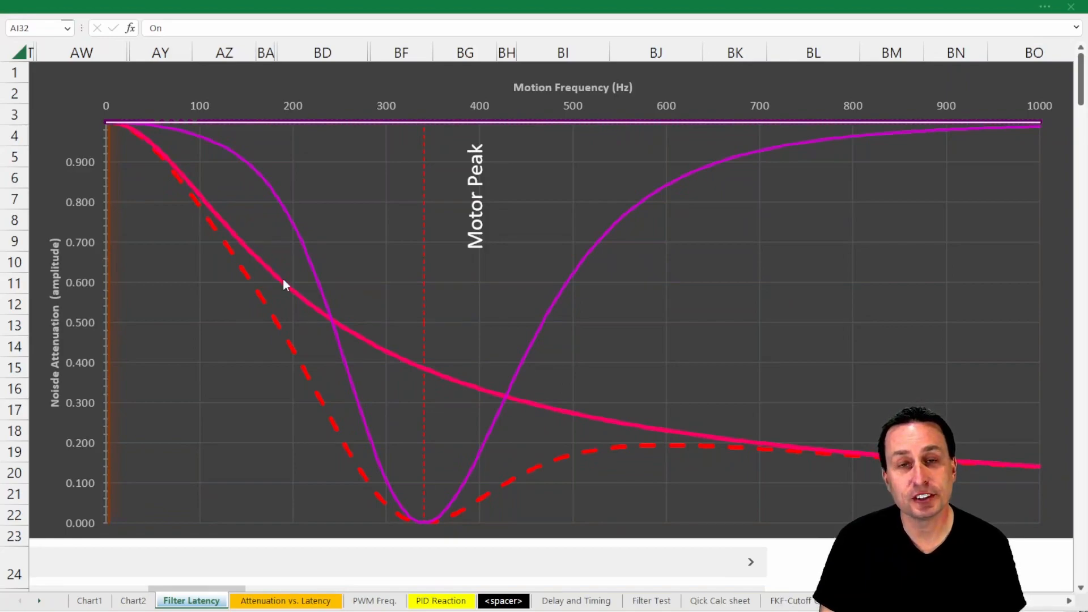
mouse_move(201, 146)
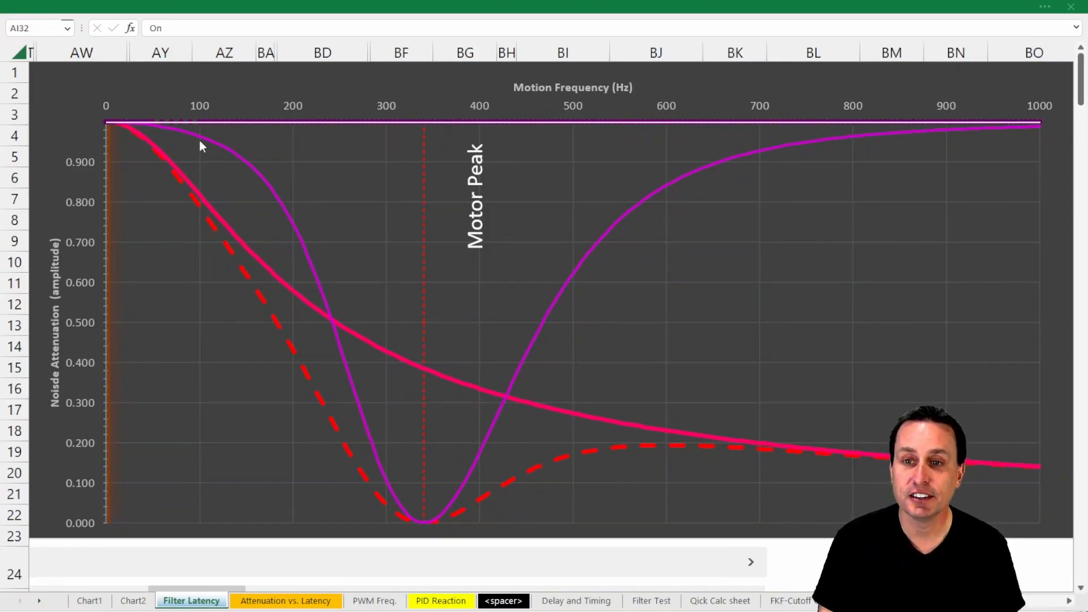
mouse_move(341, 387)
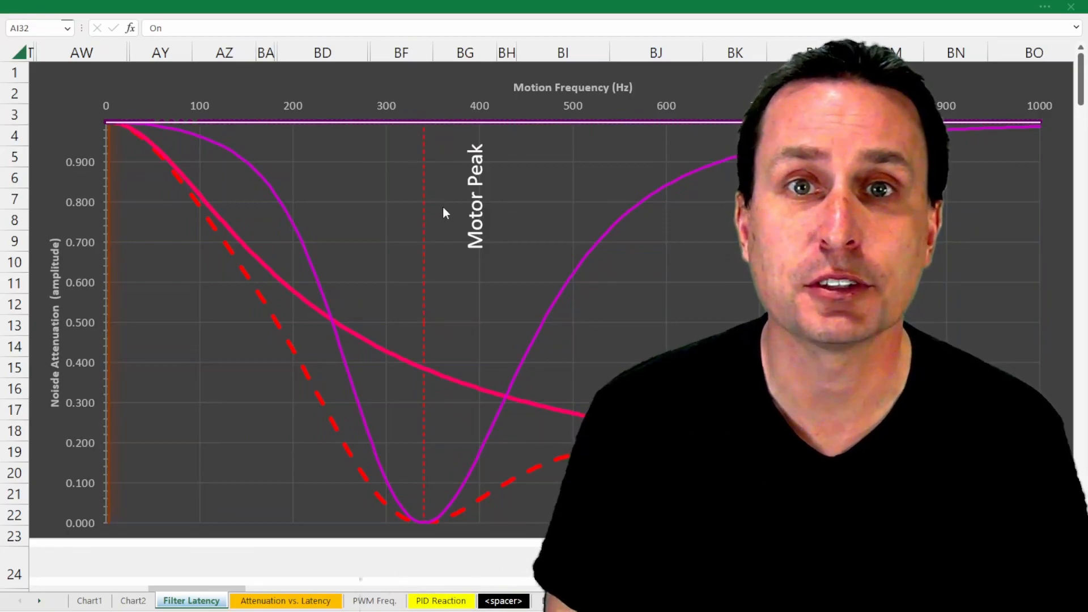
mouse_move(444, 213)
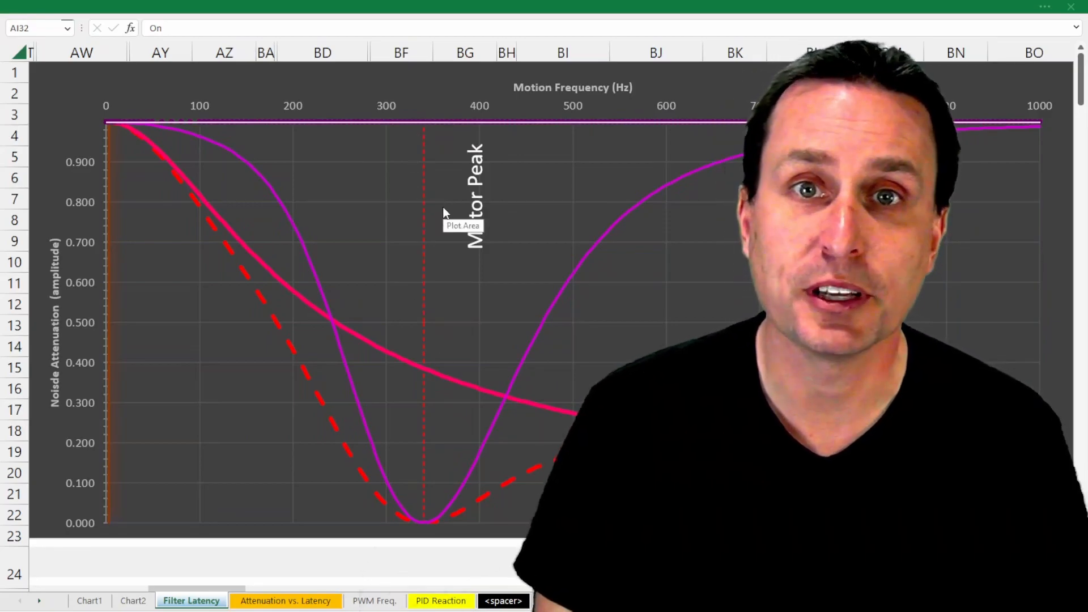
mouse_move(425, 532)
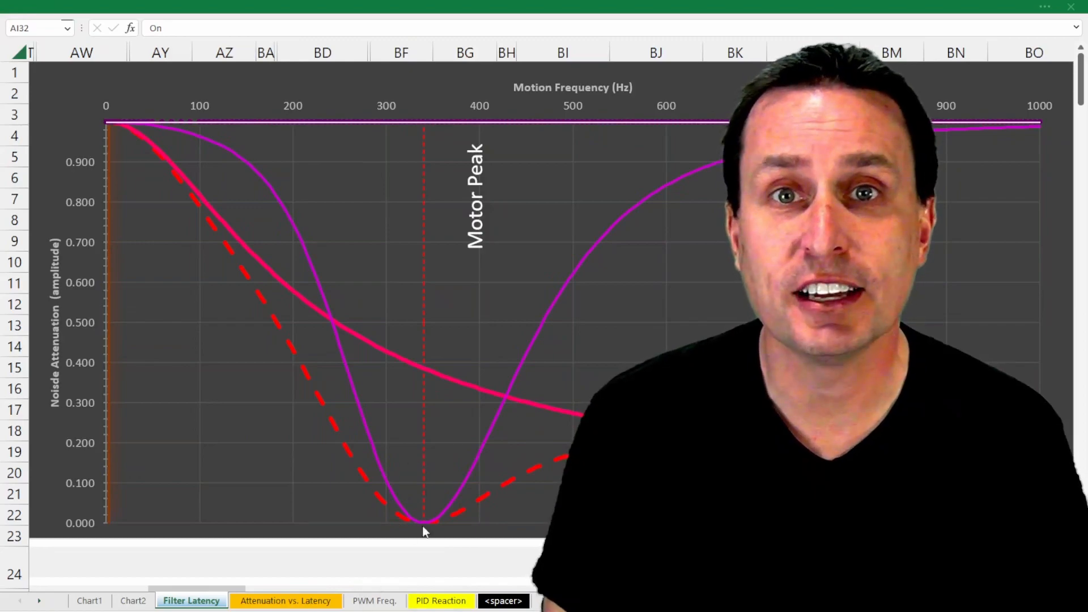
mouse_move(332, 456)
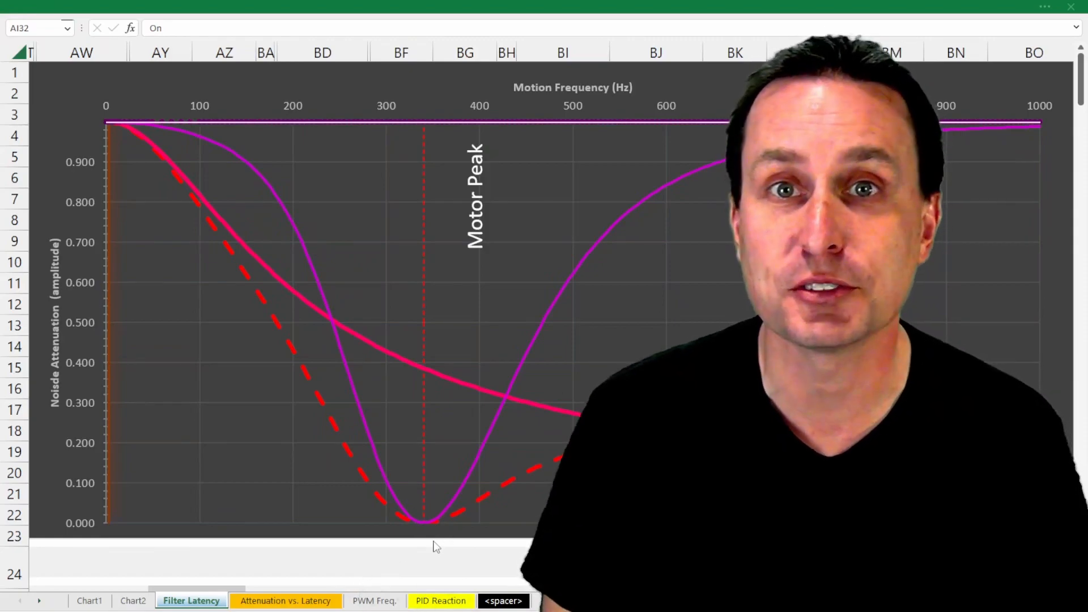
mouse_move(428, 527)
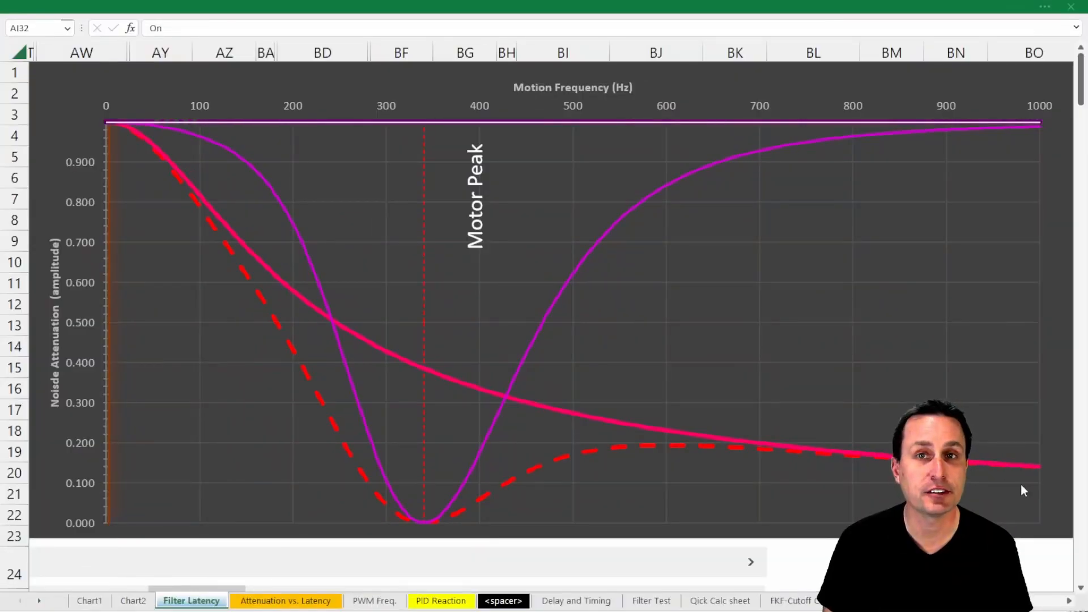
mouse_move(496, 389)
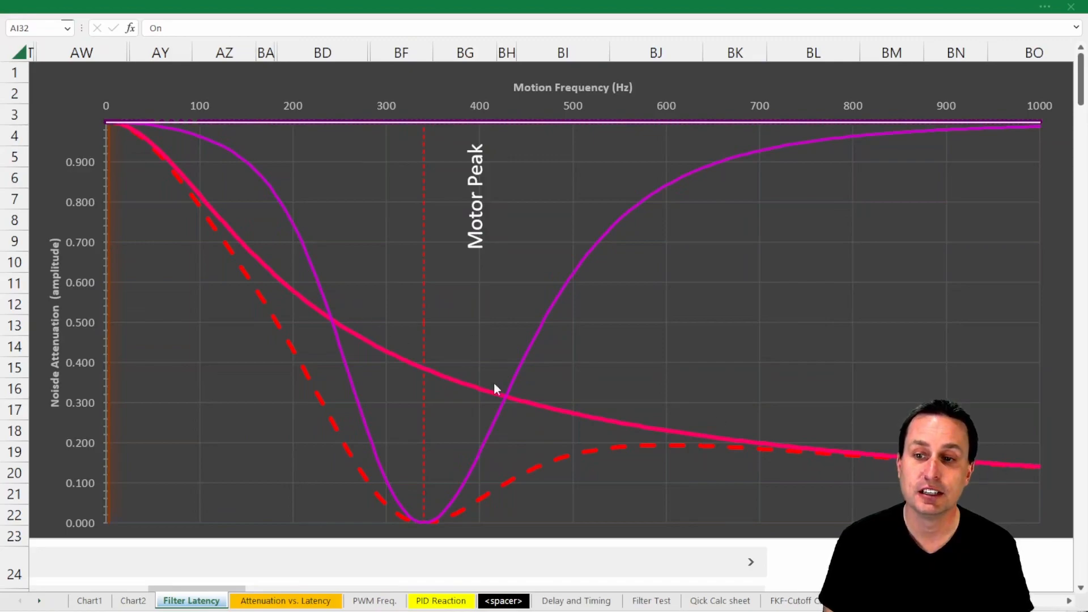
mouse_move(434, 390)
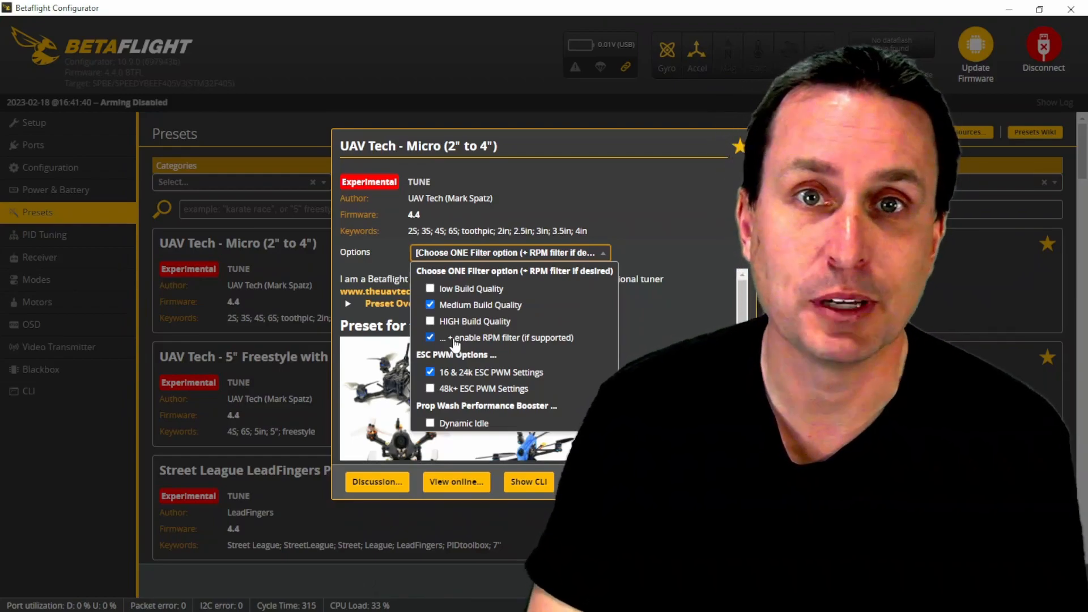
Step: Untick the enable RPM filter option, leaving medium build and 16/24k ESC PWM checked
click(430, 338)
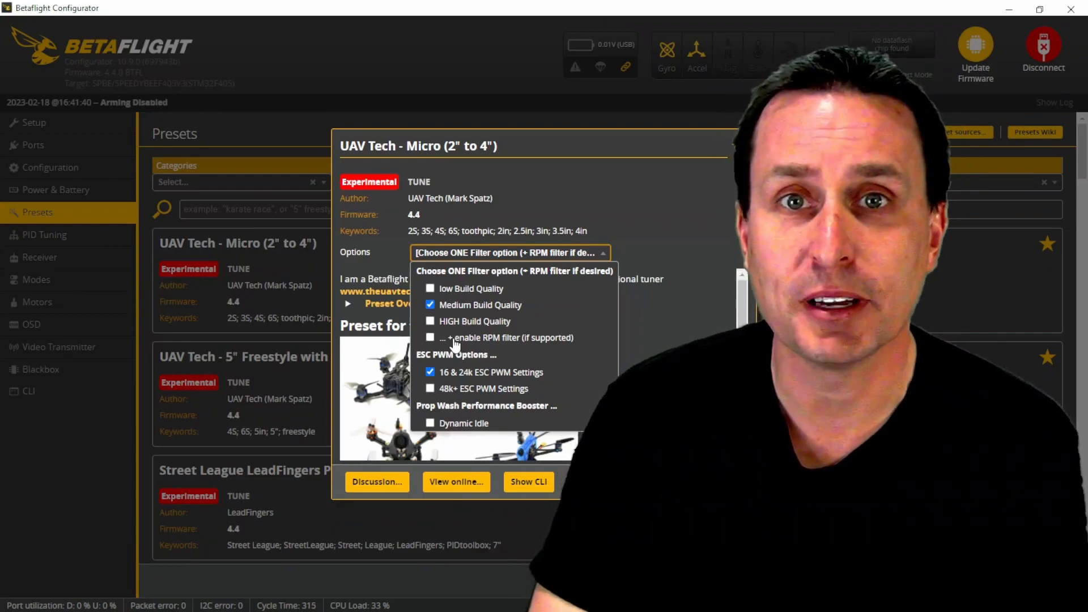
Step: Re-tick the enable RPM filter option and close the Options dropdown, triggering the Bidirectional DShot warning
click(430, 338)
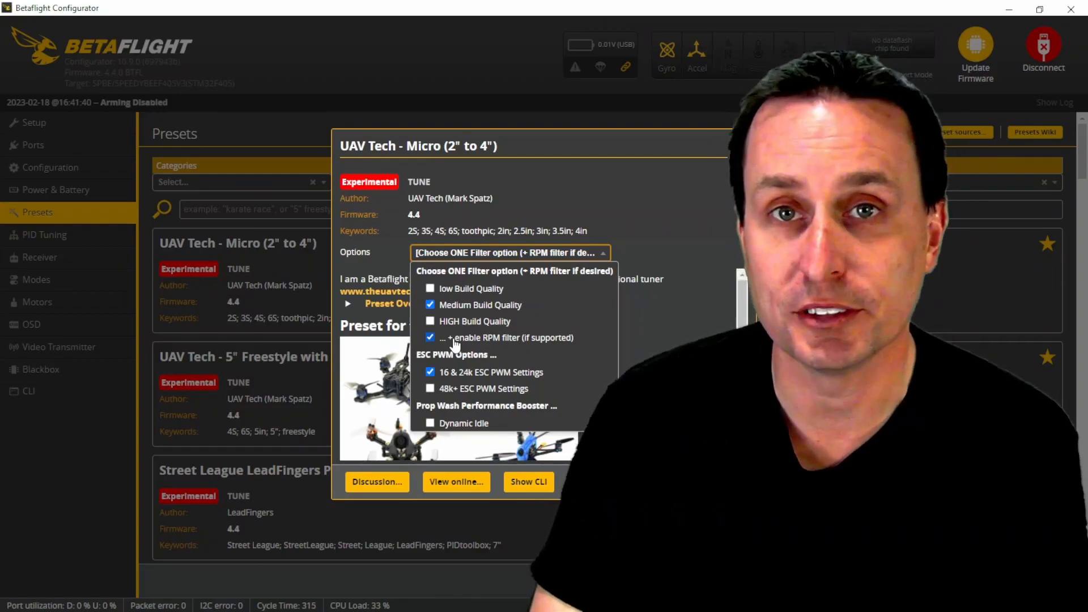
click(430, 338)
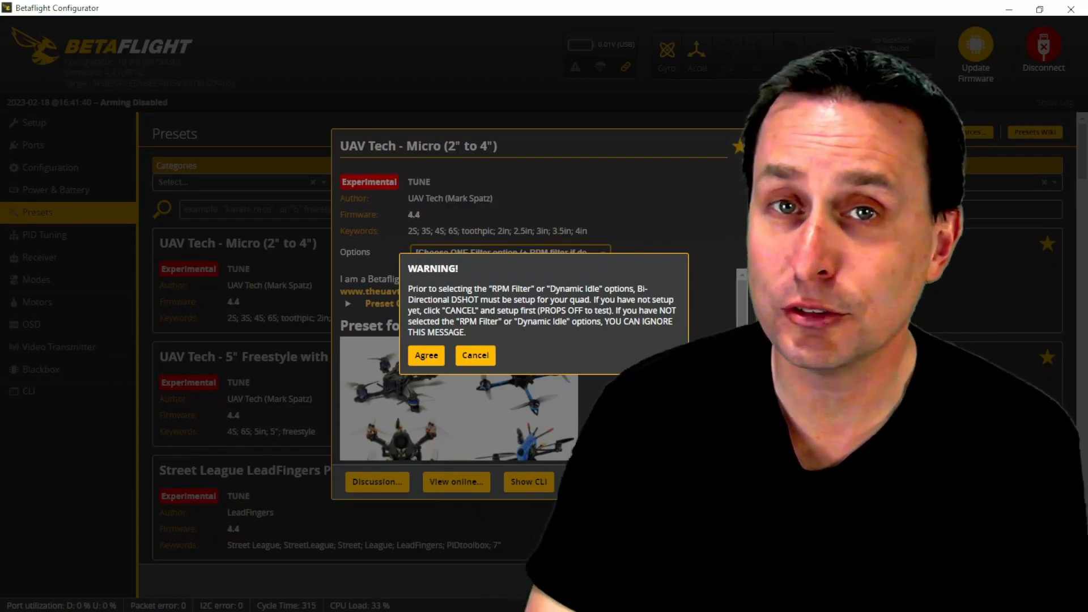
mouse_move(579, 221)
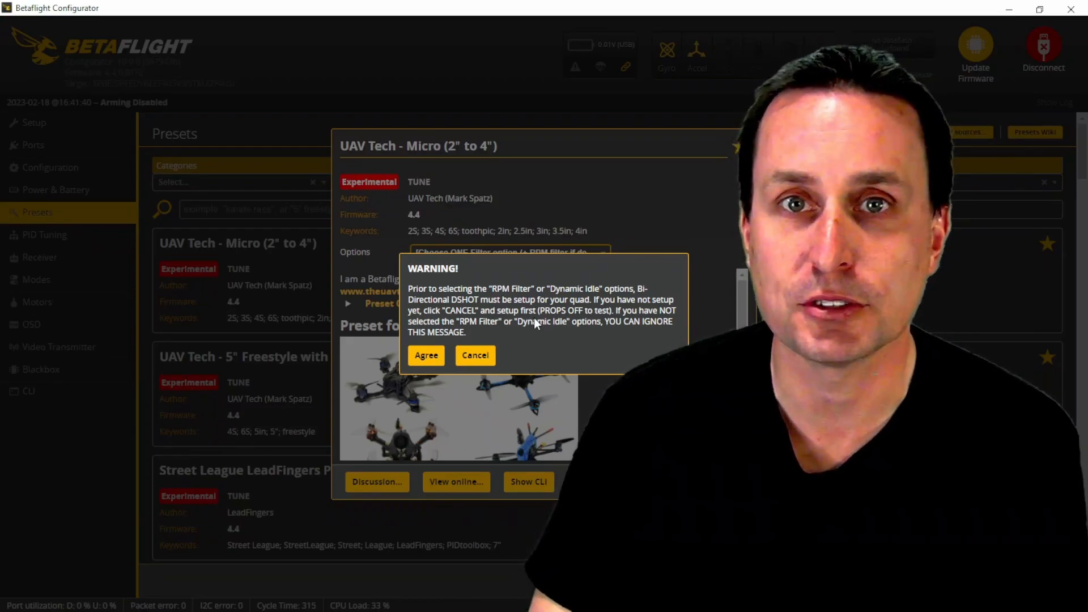
Step: Agree to the Bi-Directional DShot warning and return to the preset's option video links
click(425, 355)
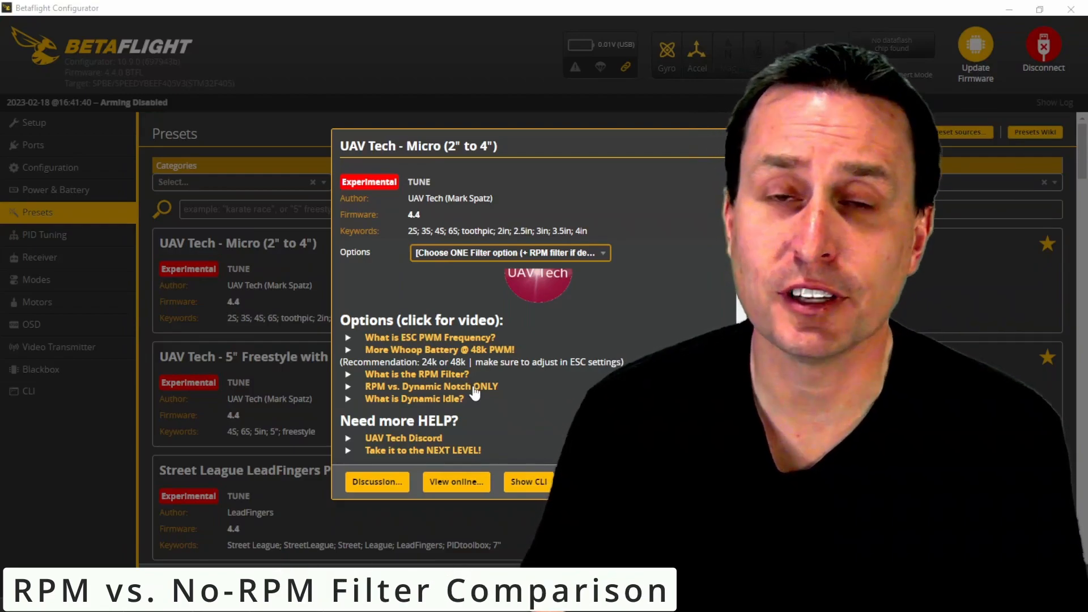
mouse_move(487, 393)
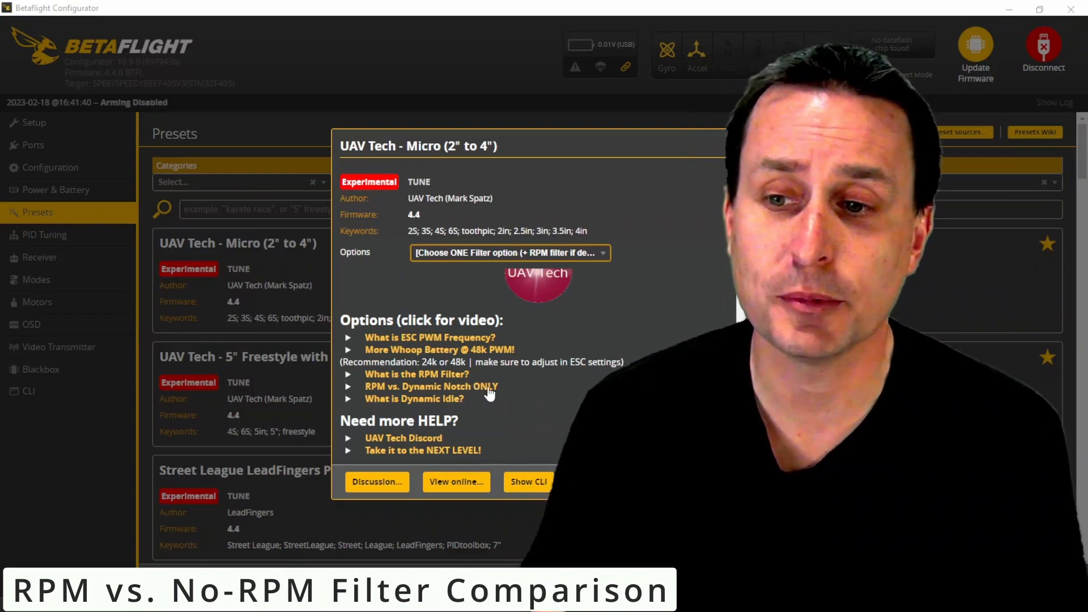